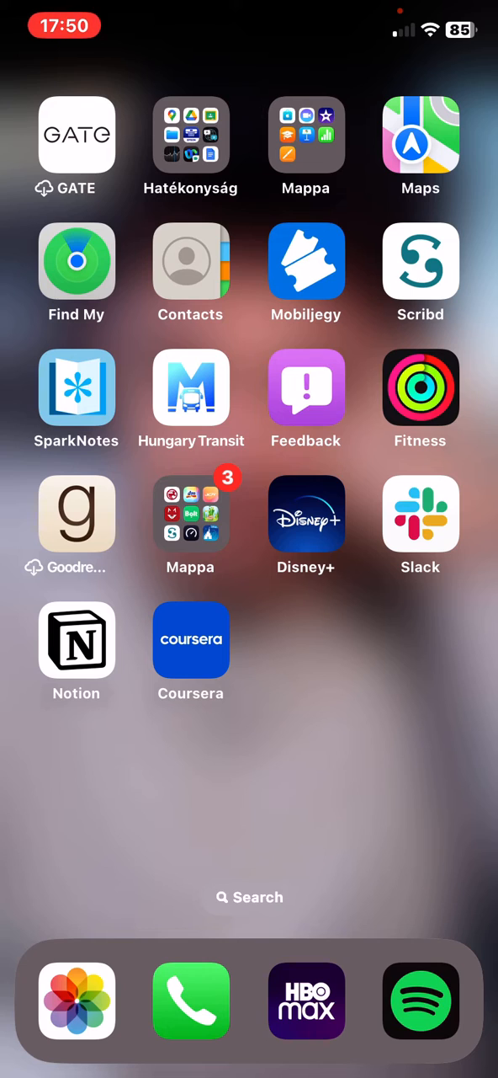
Launch Coursera from the home screen to reach the Explore catalog
click(190, 640)
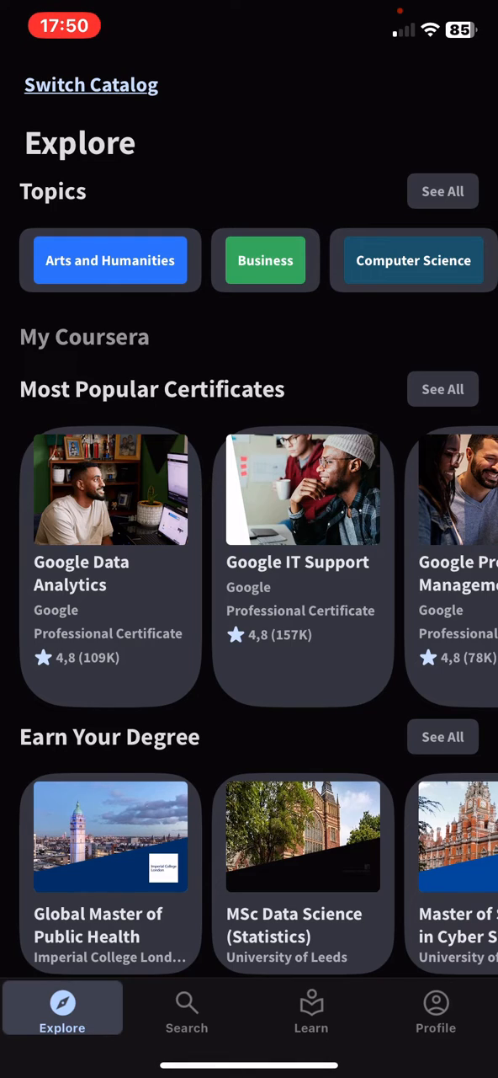
Open the Verify Your Name form from the Profile tab
click(436, 1011)
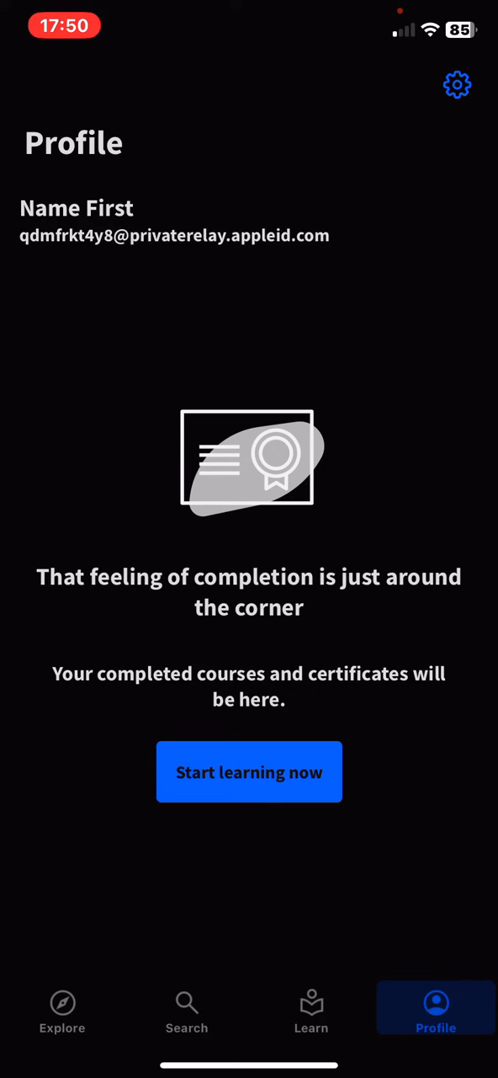
click(457, 84)
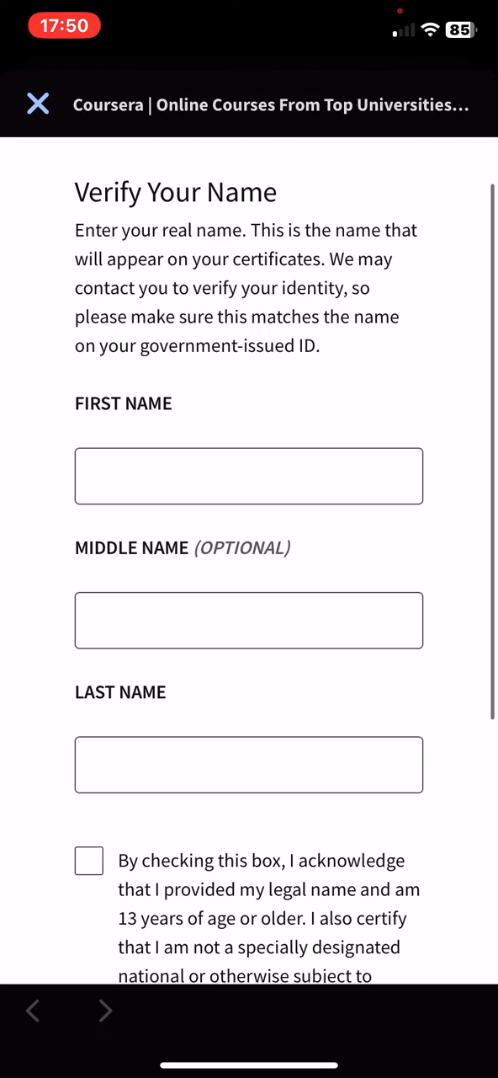
Check the legal-name and age 13+ acknowledgement box above Submit
scroll(down, 3)
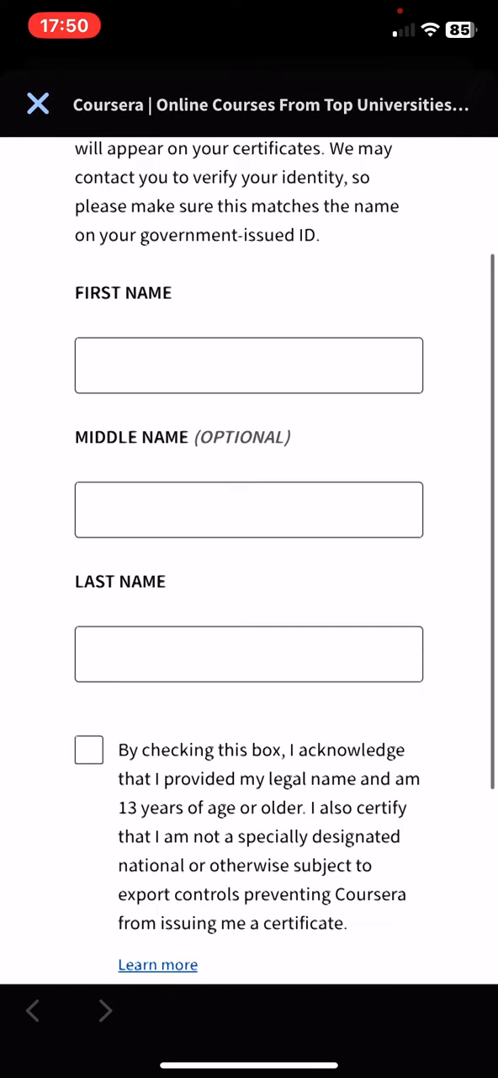
scroll(down, 3)
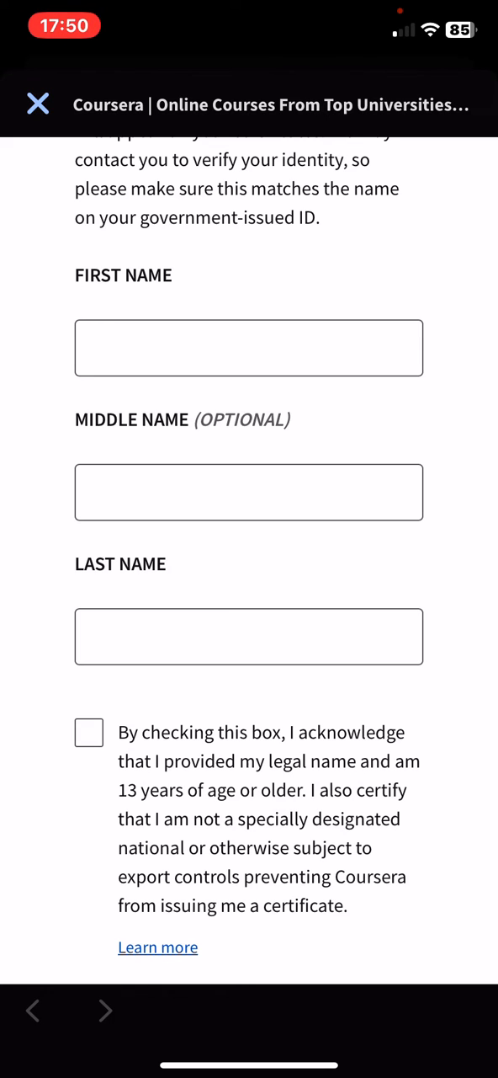
scroll(down, 3)
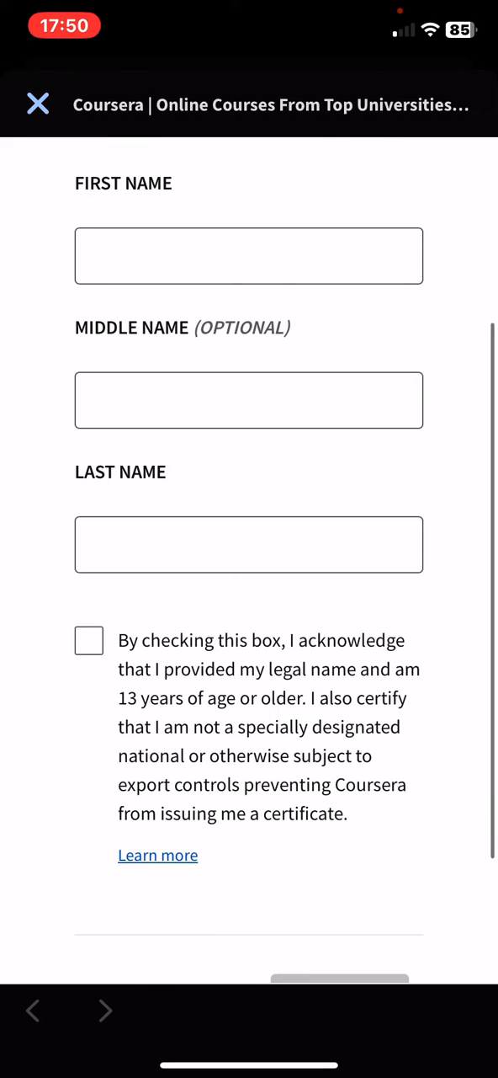
scroll(down, 3)
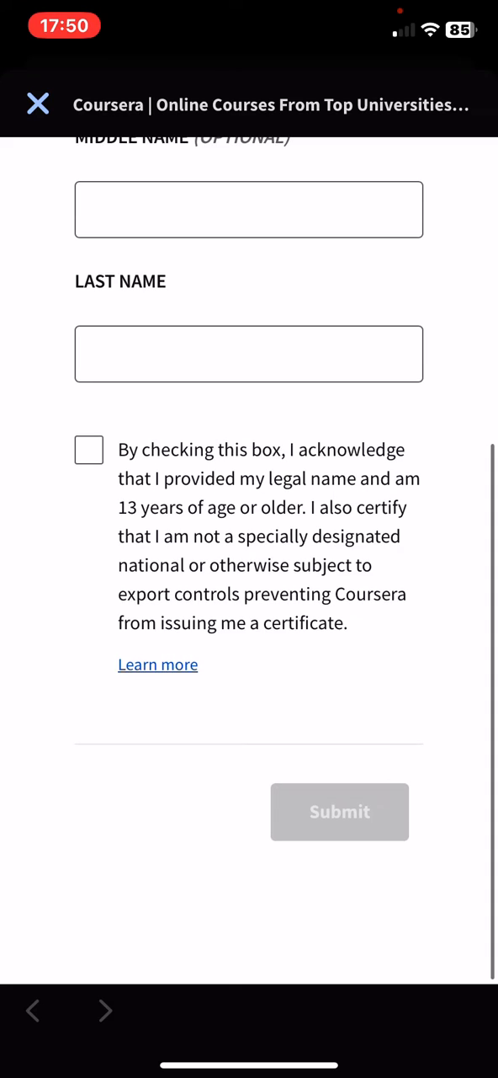
click(88, 450)
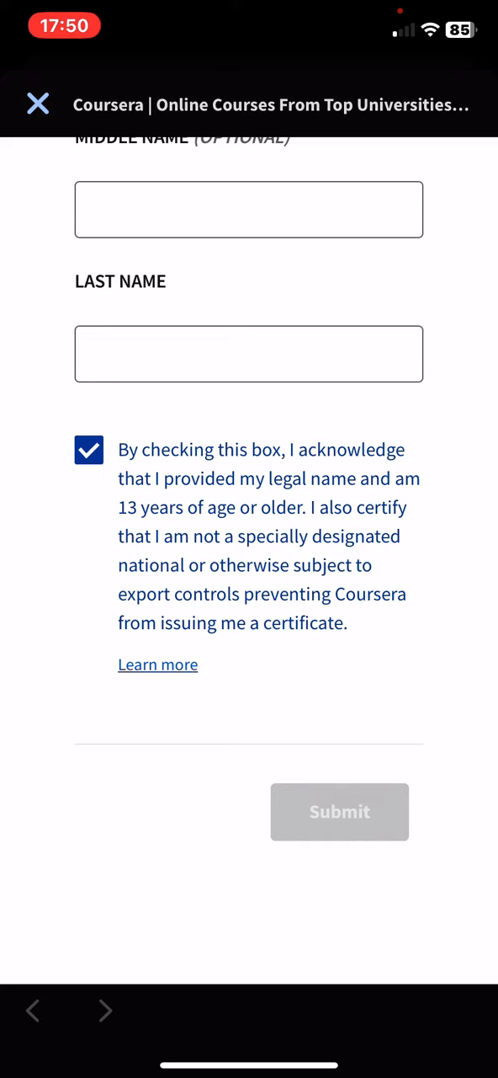